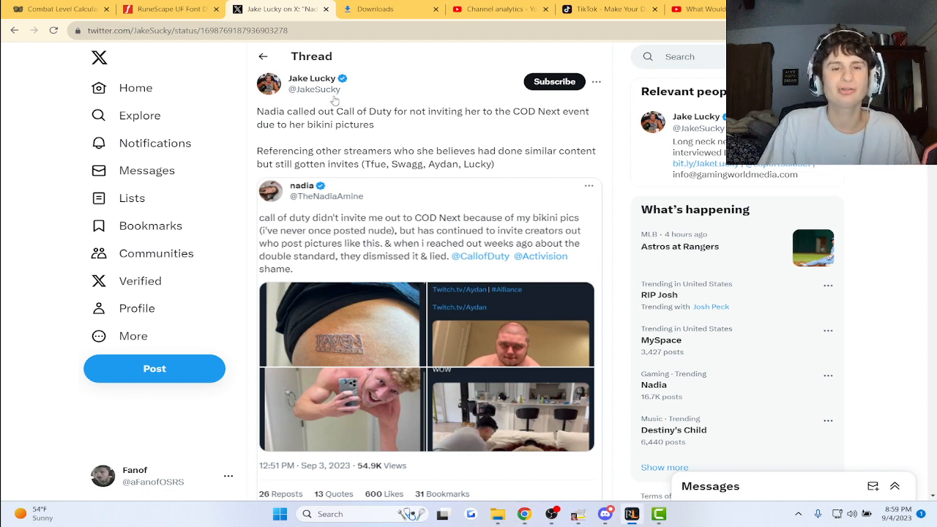
Step: Scroll past the post stats to the replies showing Jake Lucky's follow-ups on Nadia, Tfue and others
drag(258, 111, 541, 151)
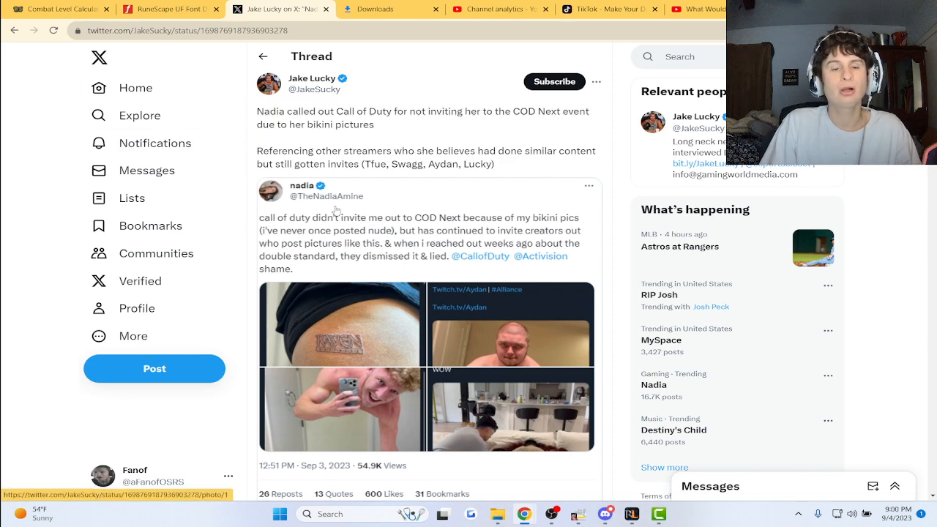
scroll(down, 3)
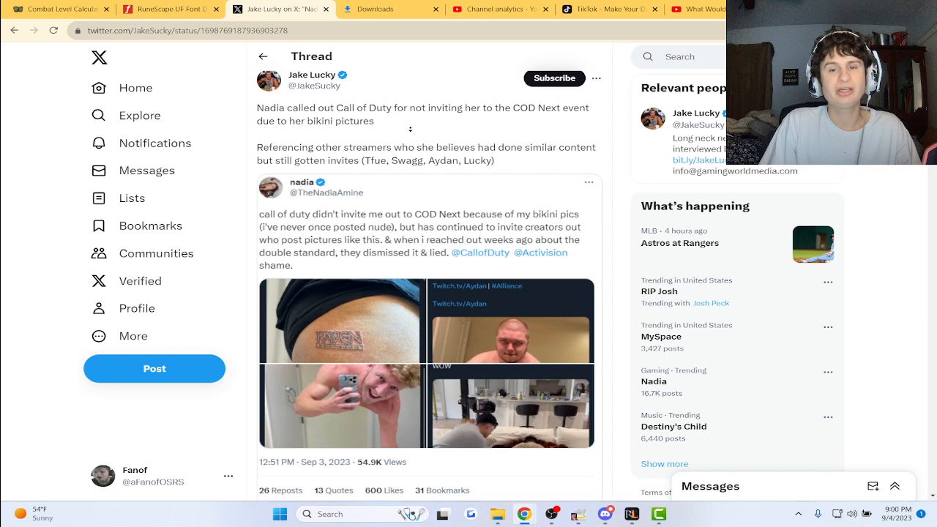
scroll(down, 3)
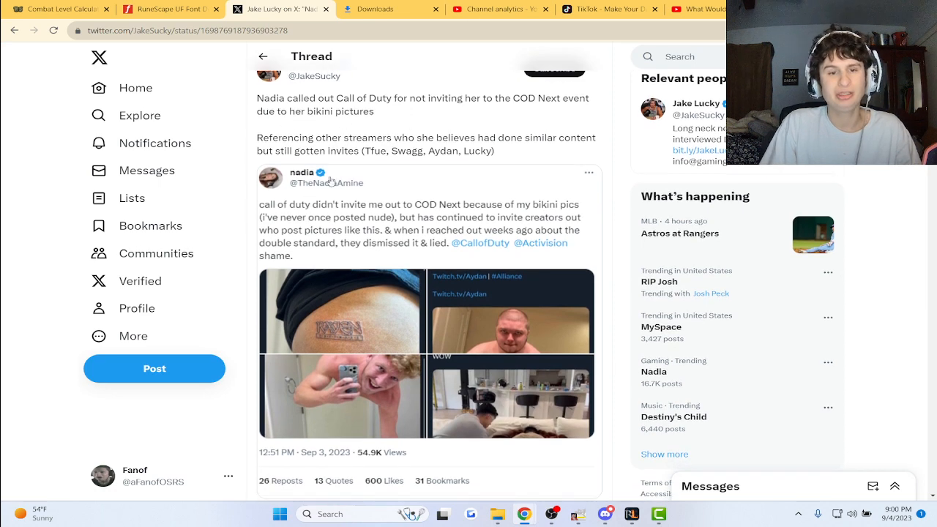
scroll(down, 3)
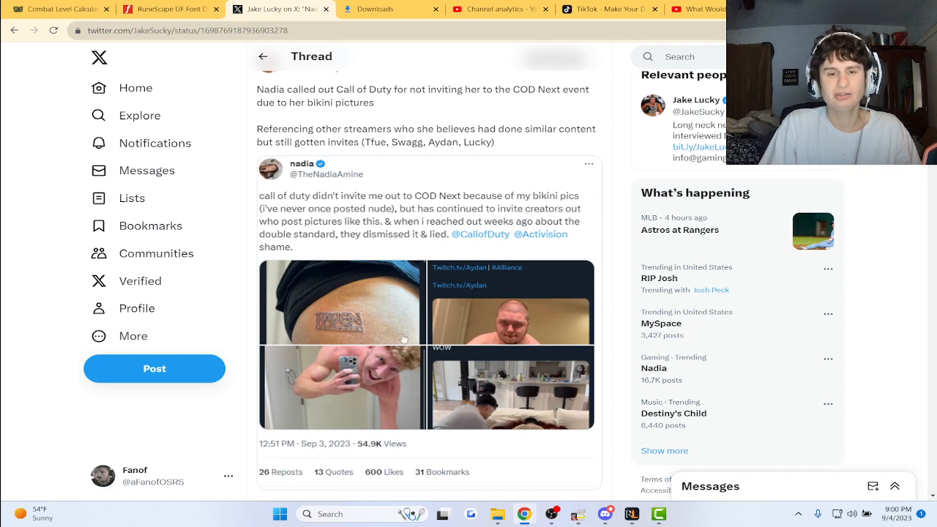
scroll(down, 3)
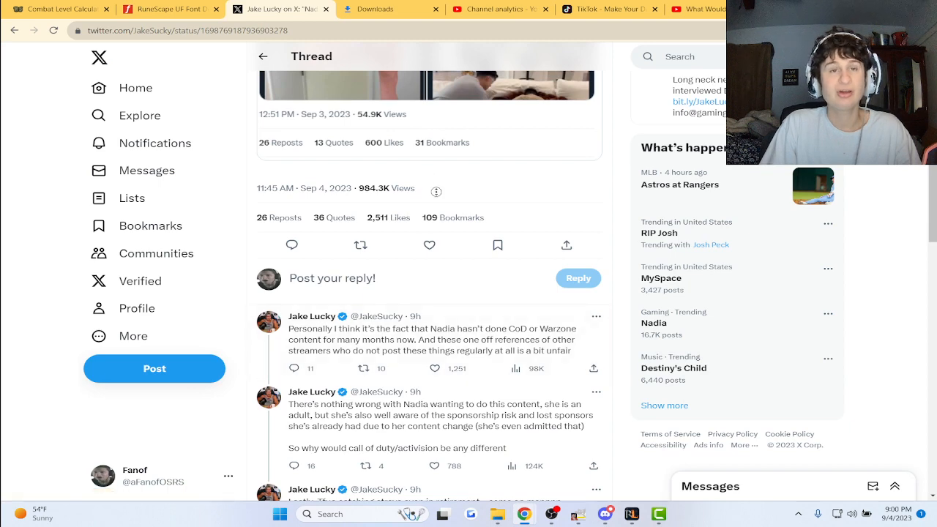
scroll(down, 3)
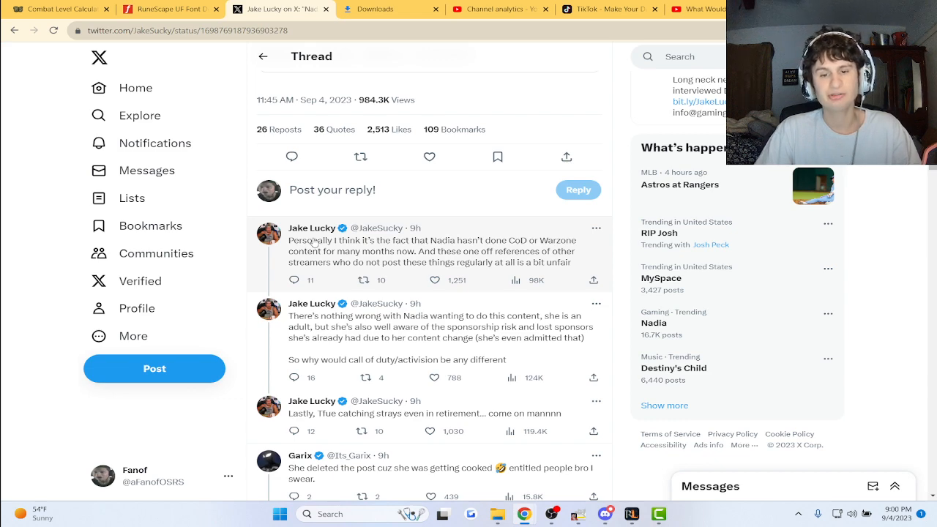
scroll(down, 3)
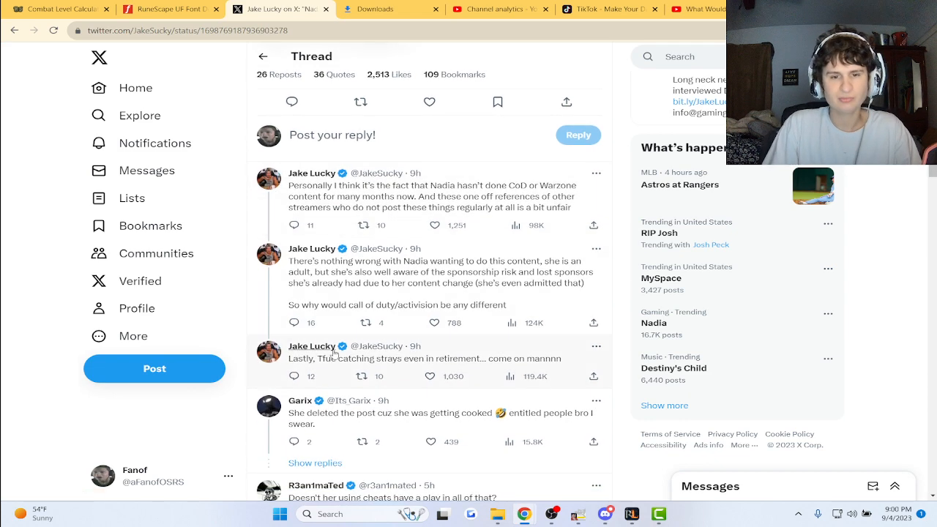